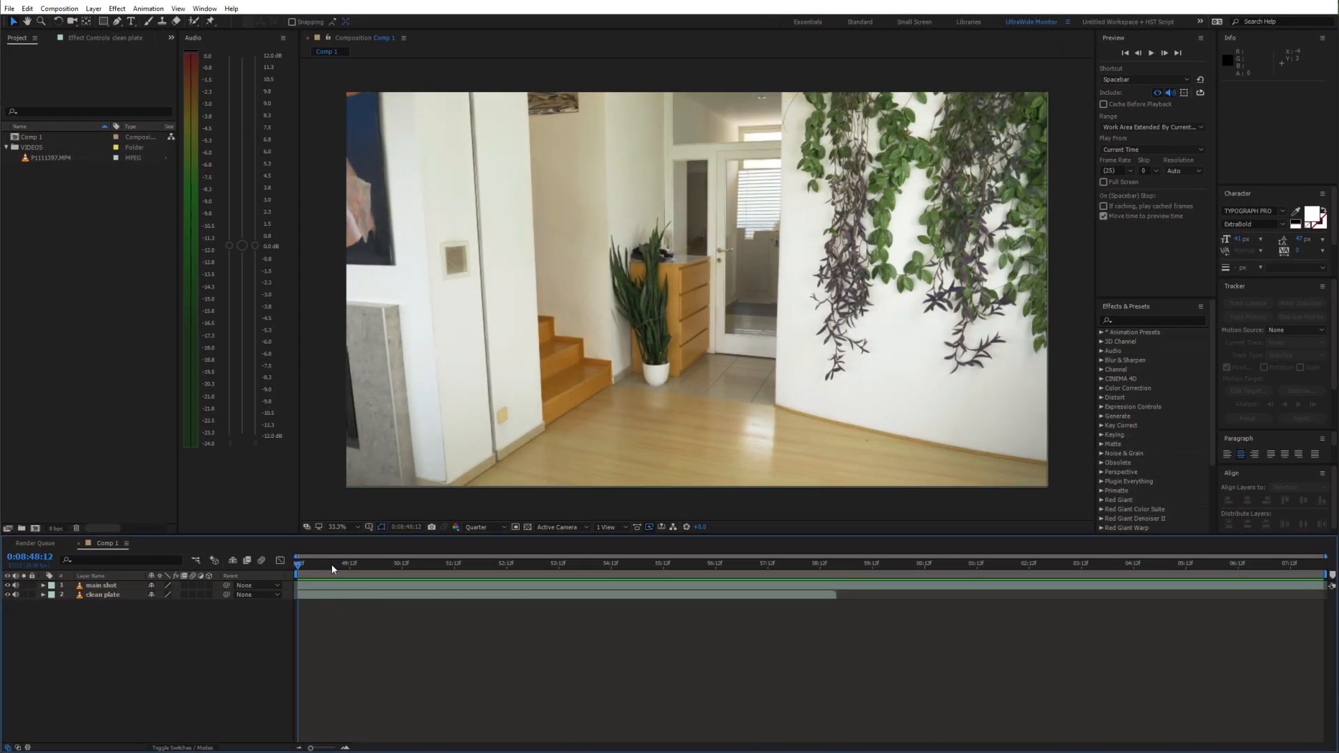
- Mask a four-point floor patch on the main shot and set Mask 1's combine mode
{"action": "left_click", "coordinate": [1158, 571]}
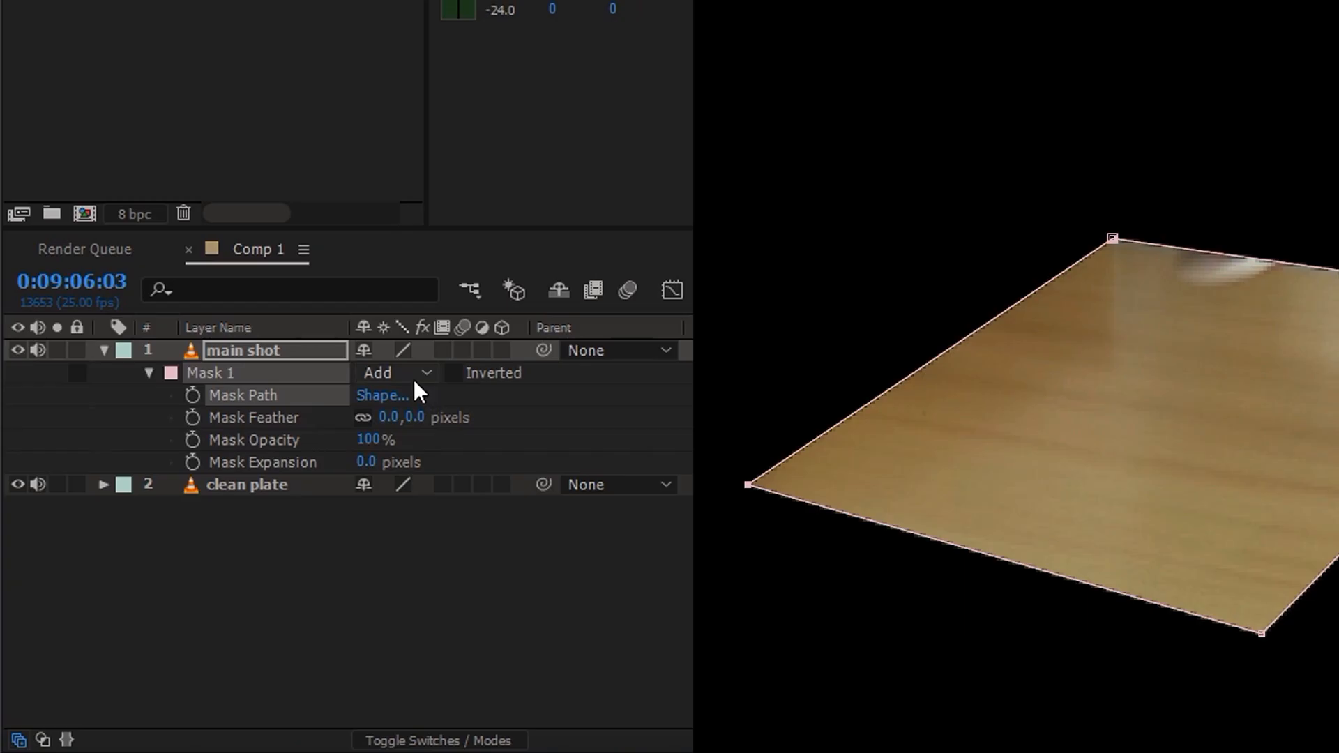
{"action": "left_click", "coordinate": [393, 372]}
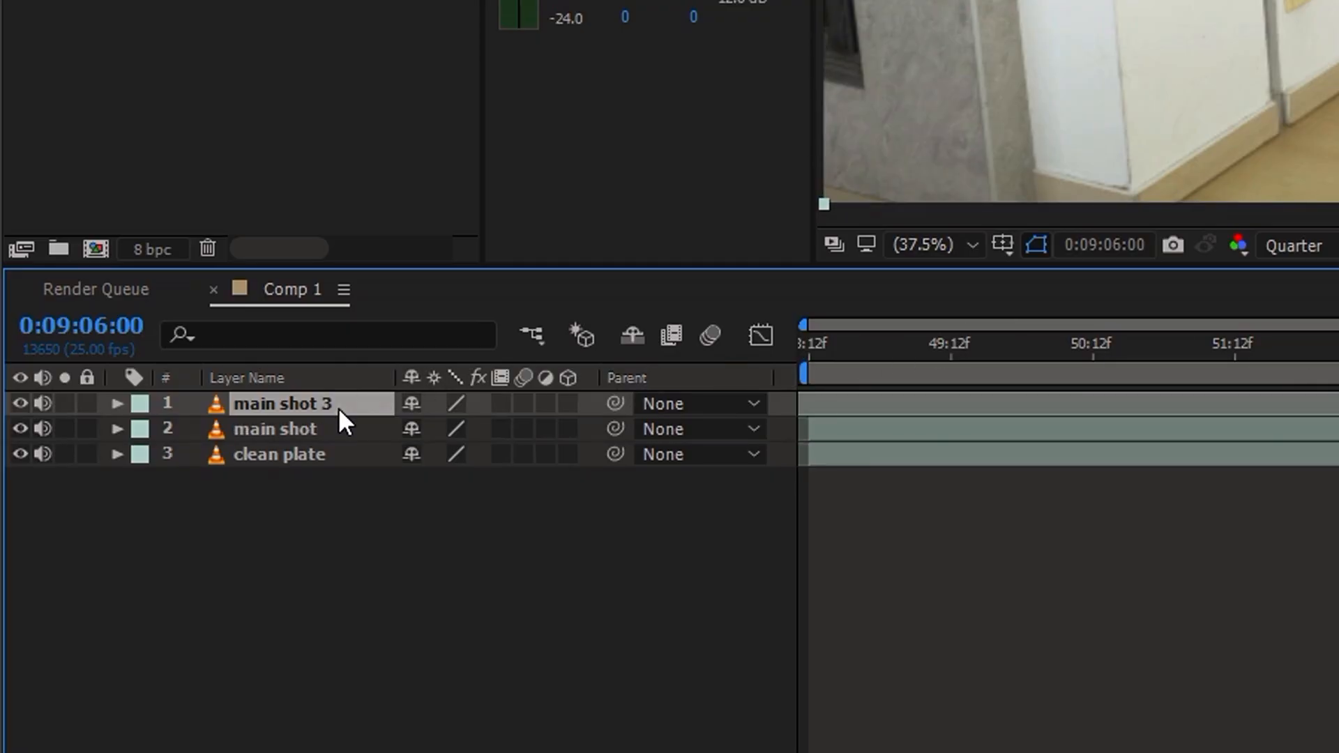
- Rename the duplicate to 'body' and freeze the Roto Brush matte of the jumping person
{"action": "type", "text": "body"}
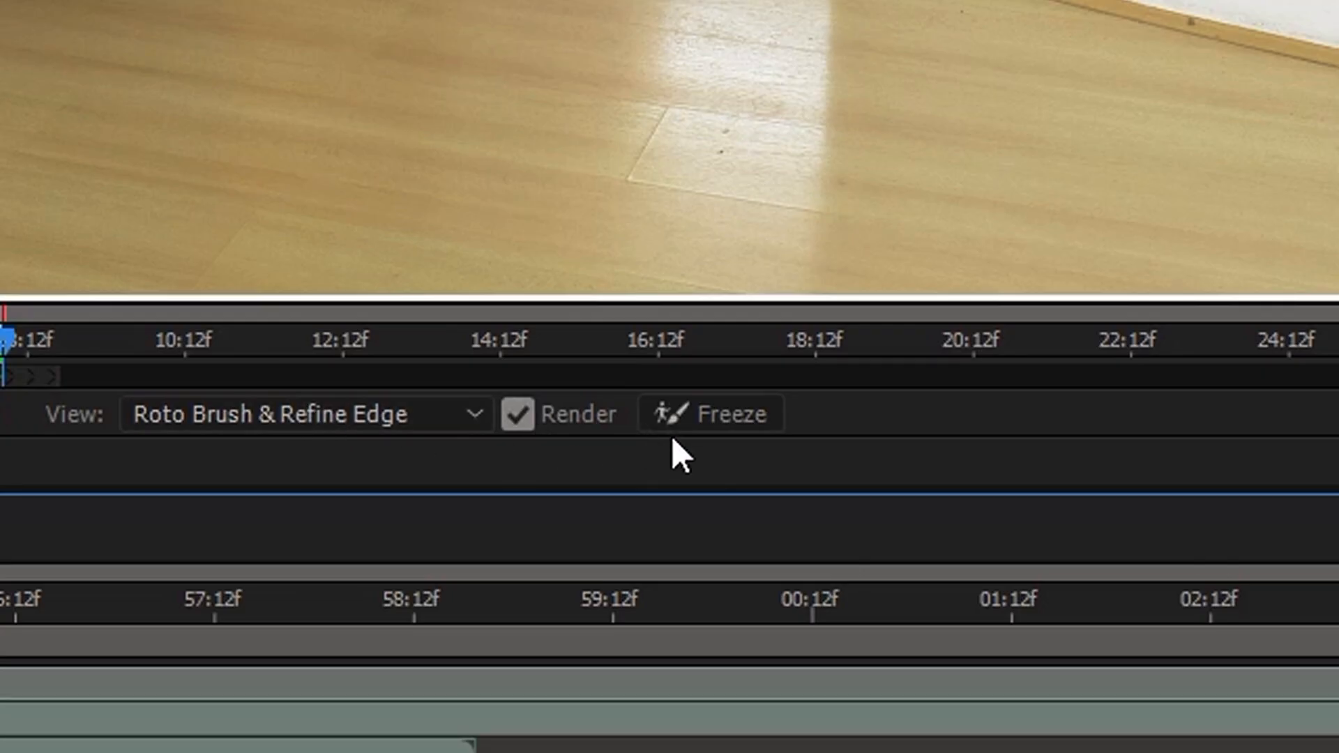
{"action": "left_click", "coordinate": [711, 412]}
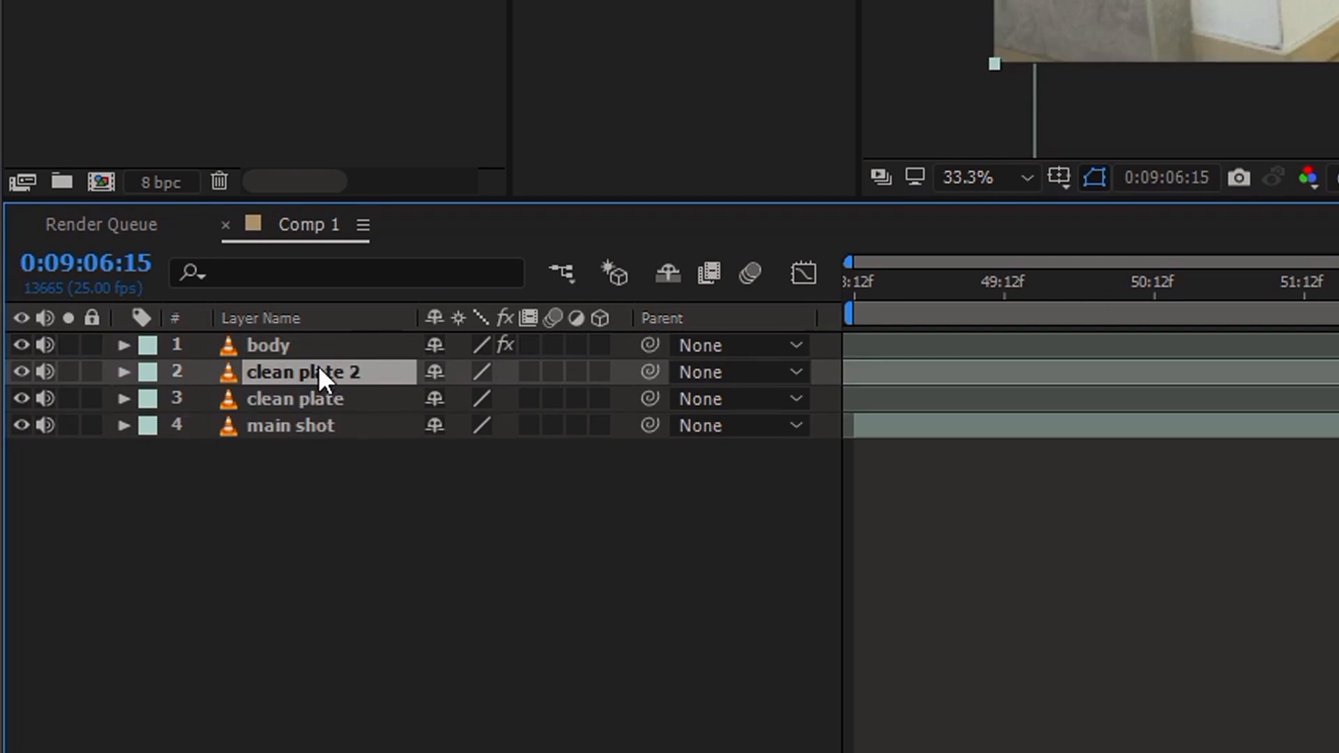
- Move clean plate 2 above the body layer in the stack
{"action": "left_click_drag", "start_coordinate": [290, 371], "coordinate": [290, 341]}
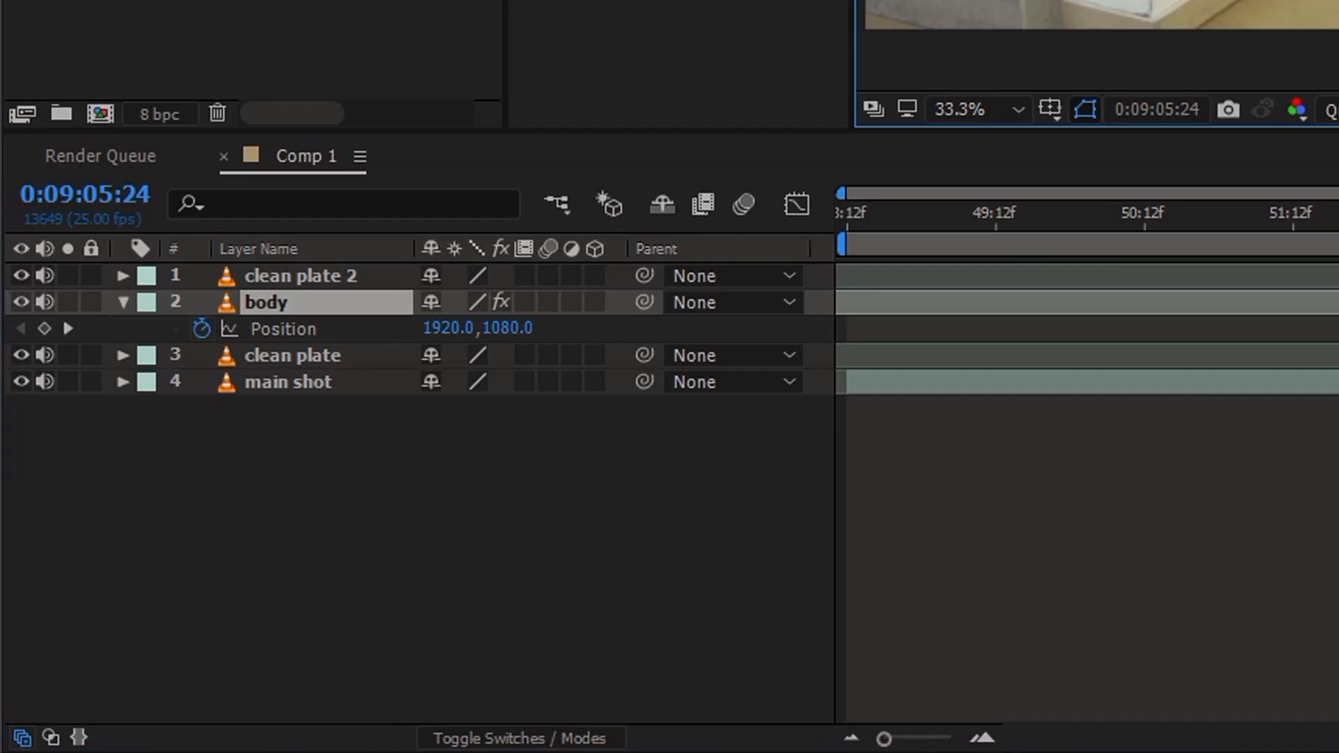
{"action": "mouse_move", "coordinate": [569, 311]}
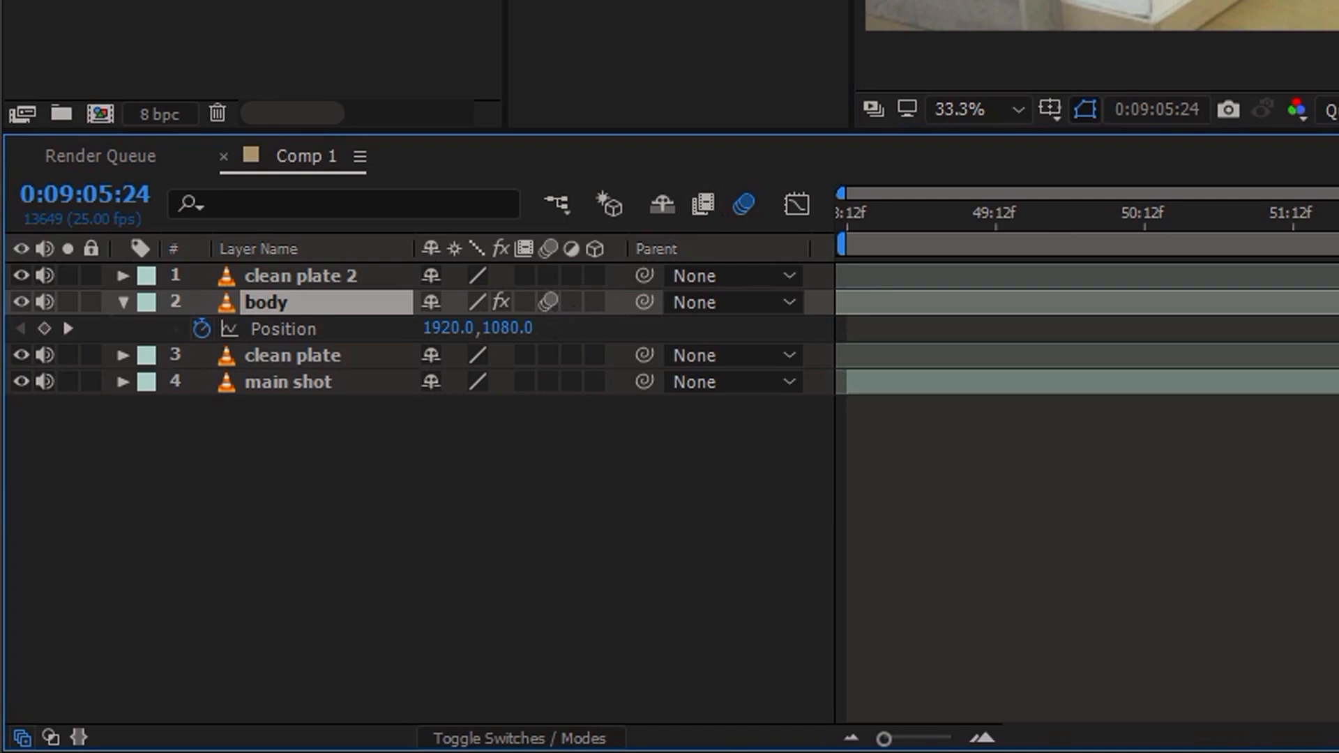
- Adjust the body Position keyframe options and review the downward jump frame
{"action": "right_click", "coordinate": [530, 341]}
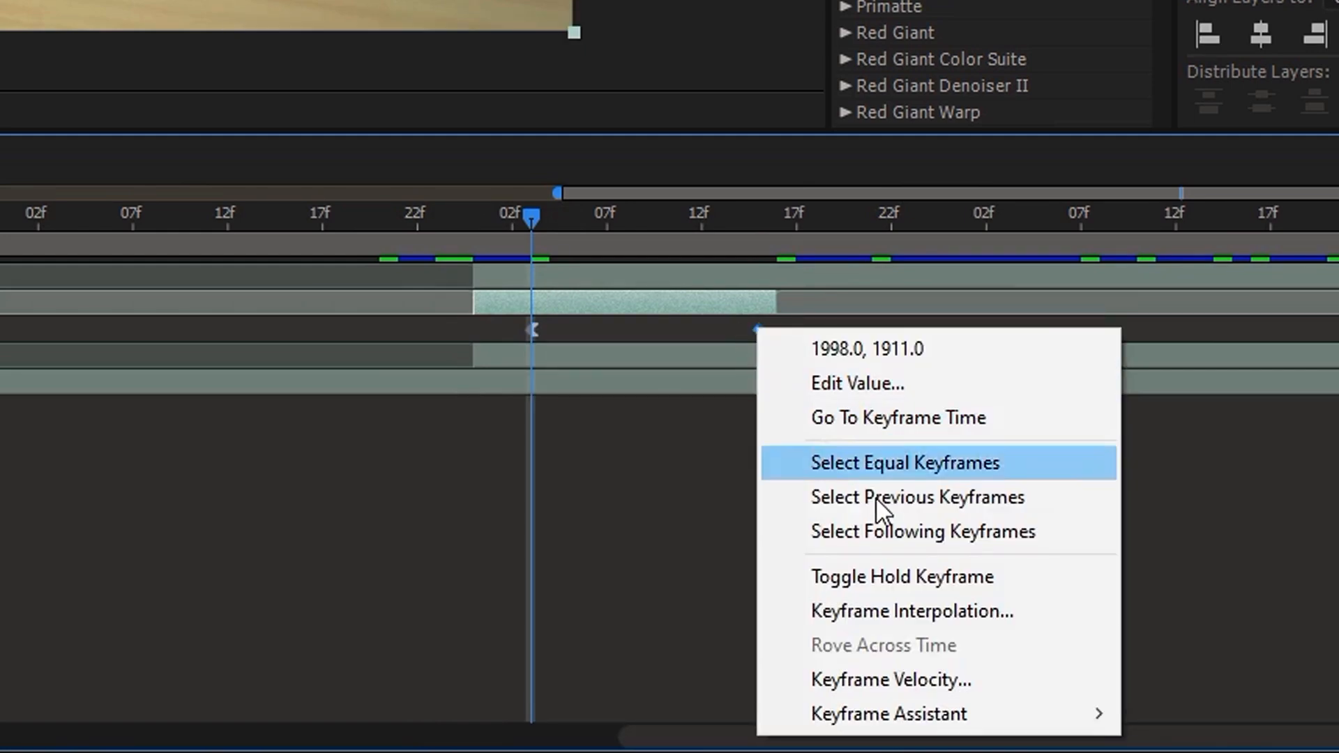
{"action": "mouse_move", "coordinate": [887, 733]}
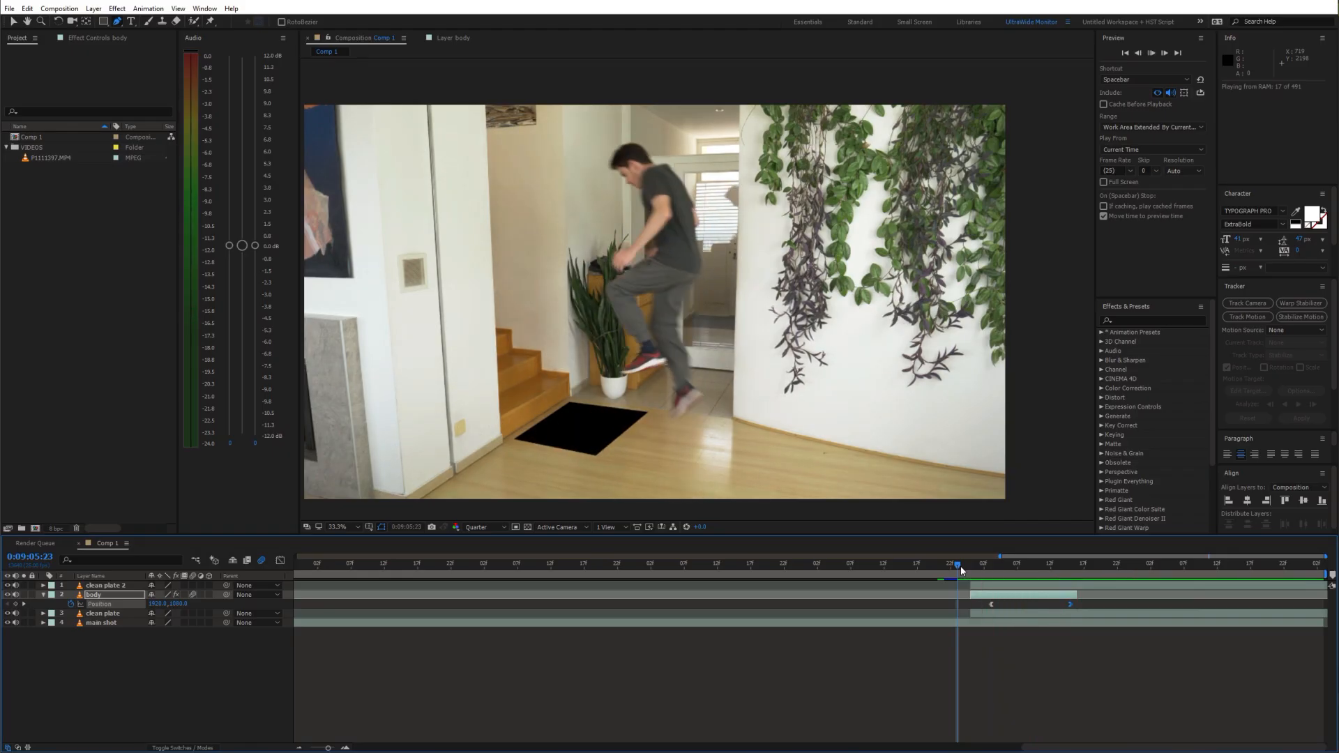
{"action": "left_click", "coordinate": [995, 581]}
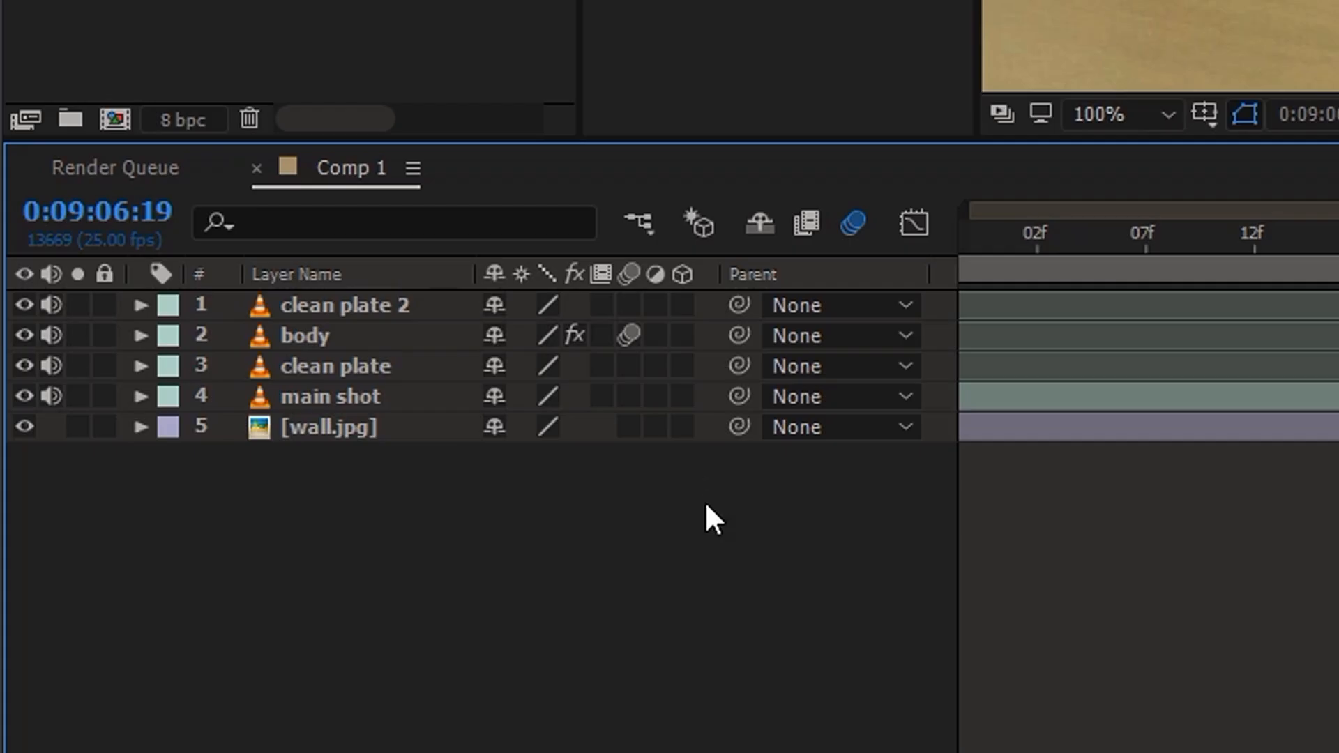
- Add the wall.jpg layers and black solid forming the hole's sides and bottom
{"action": "left_click", "coordinate": [329, 426]}
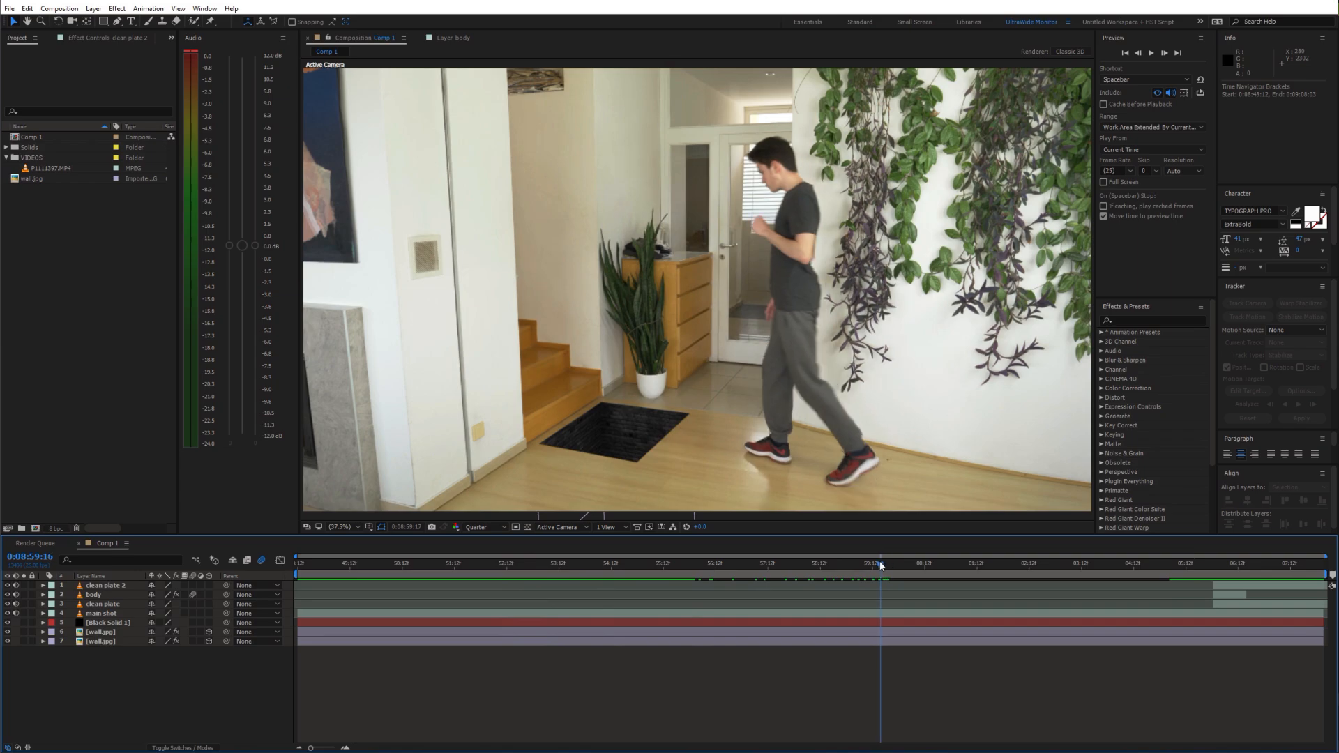
- Reshape the main shot's subtract mask path along the stair base where the foot passes
{"action": "left_click", "coordinate": [845, 563]}
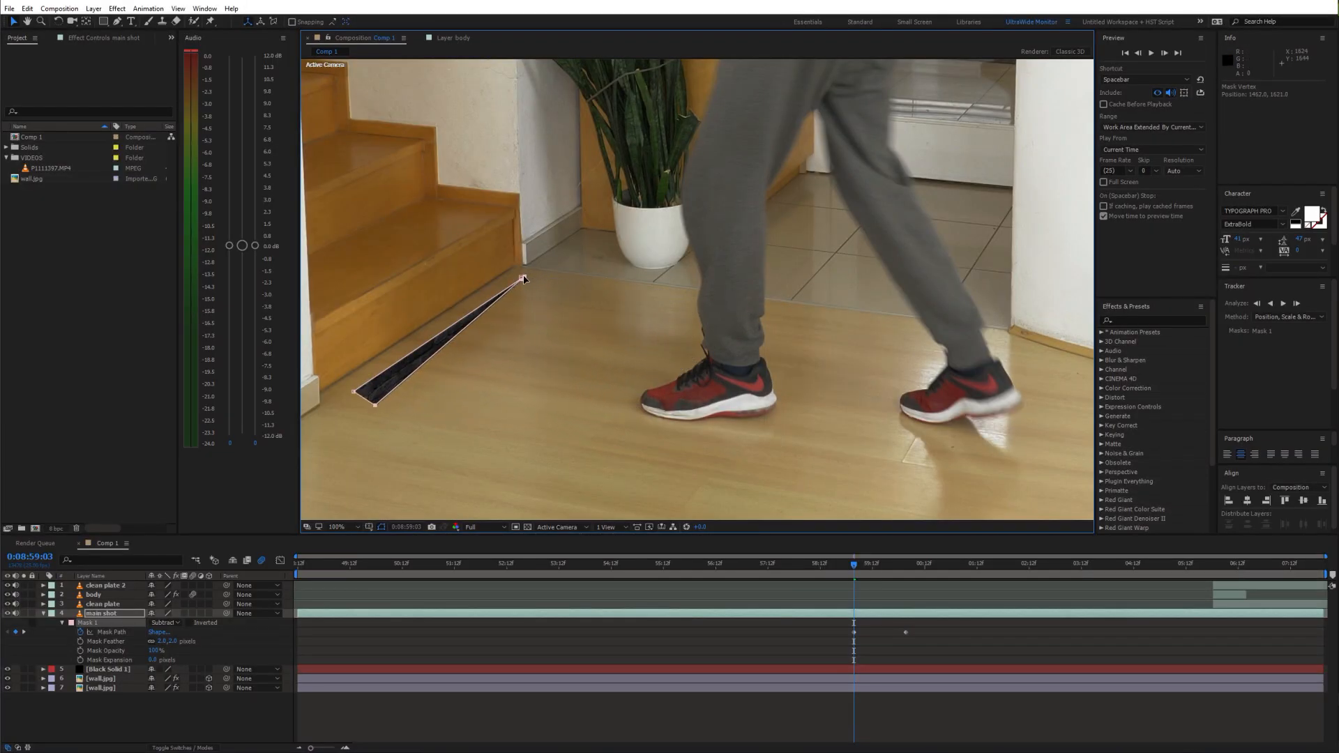
{"action": "left_click_drag", "start_coordinate": [384, 393], "coordinate": [362, 398]}
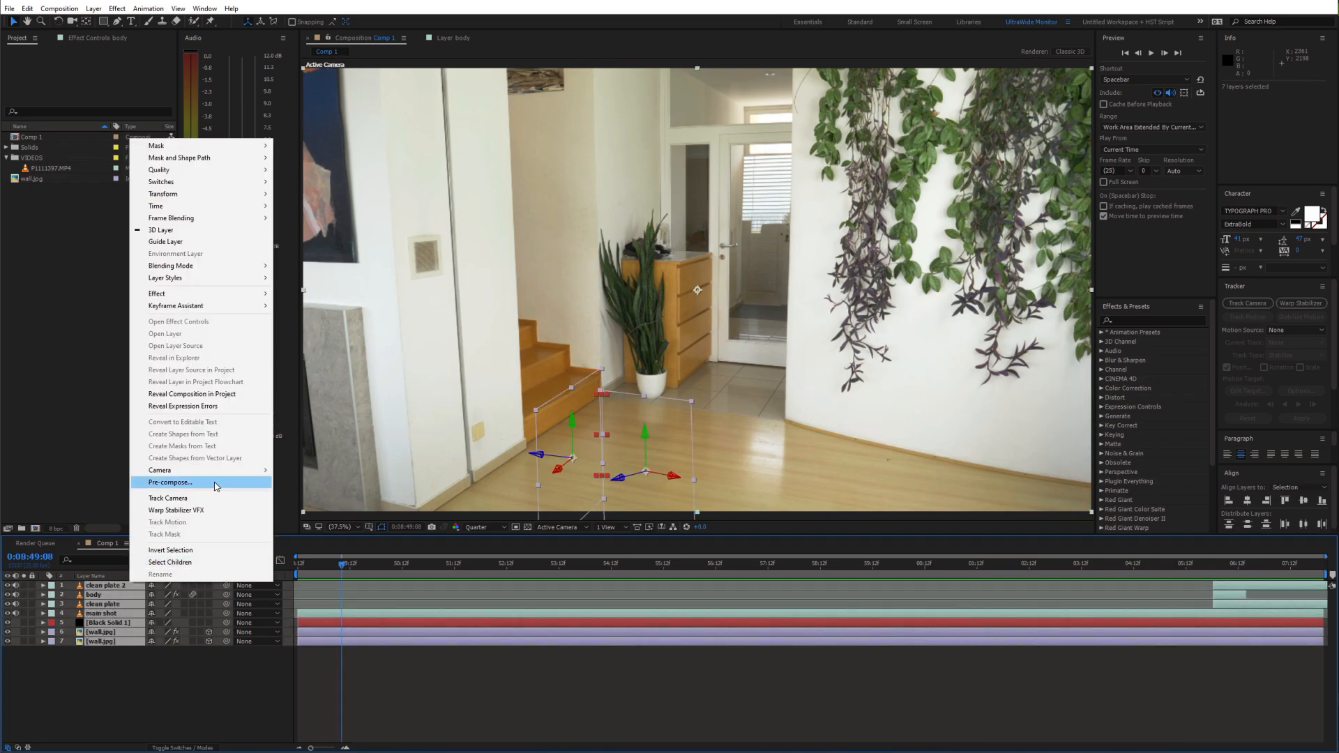
- Pre-compose all floor-hole shot layers into one nested composition
{"action": "left_click", "coordinate": [170, 481]}
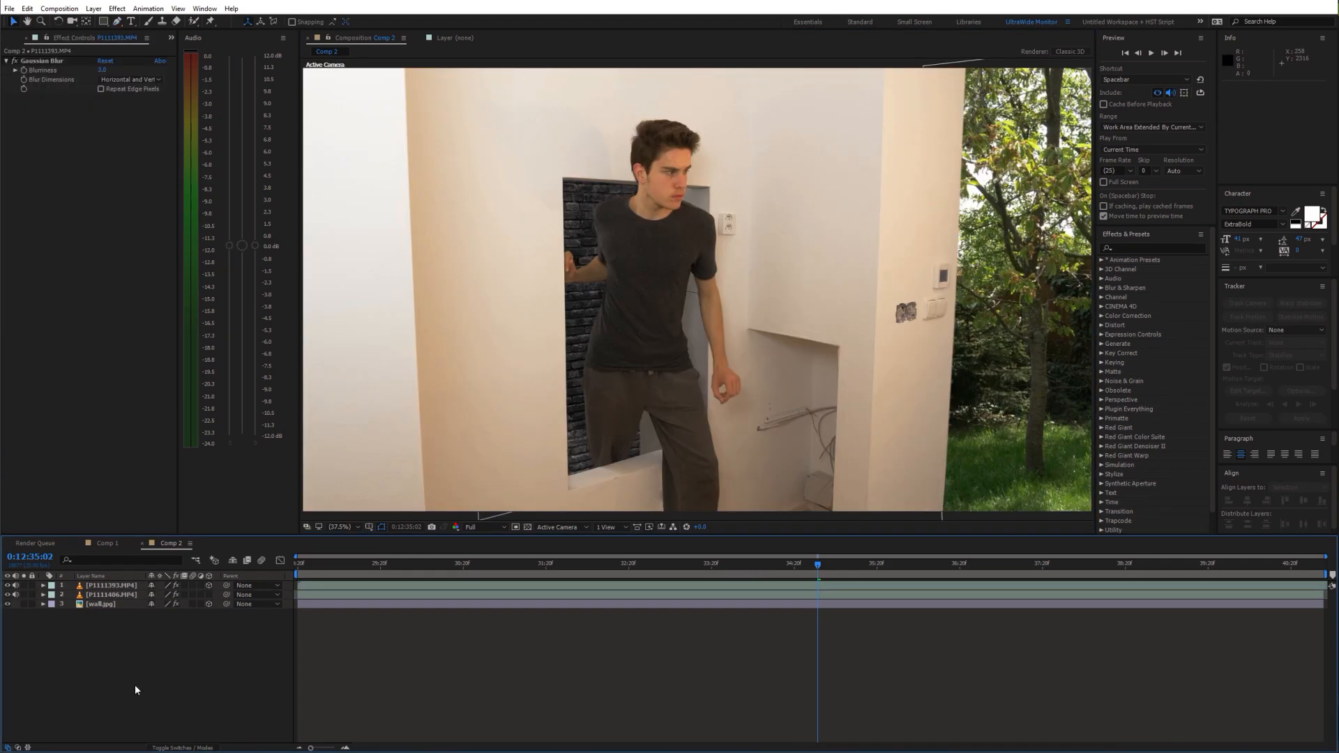
- Add a new Light layer to Comp 2 for the garden scene
{"action": "right_click", "coordinate": [136, 688]}
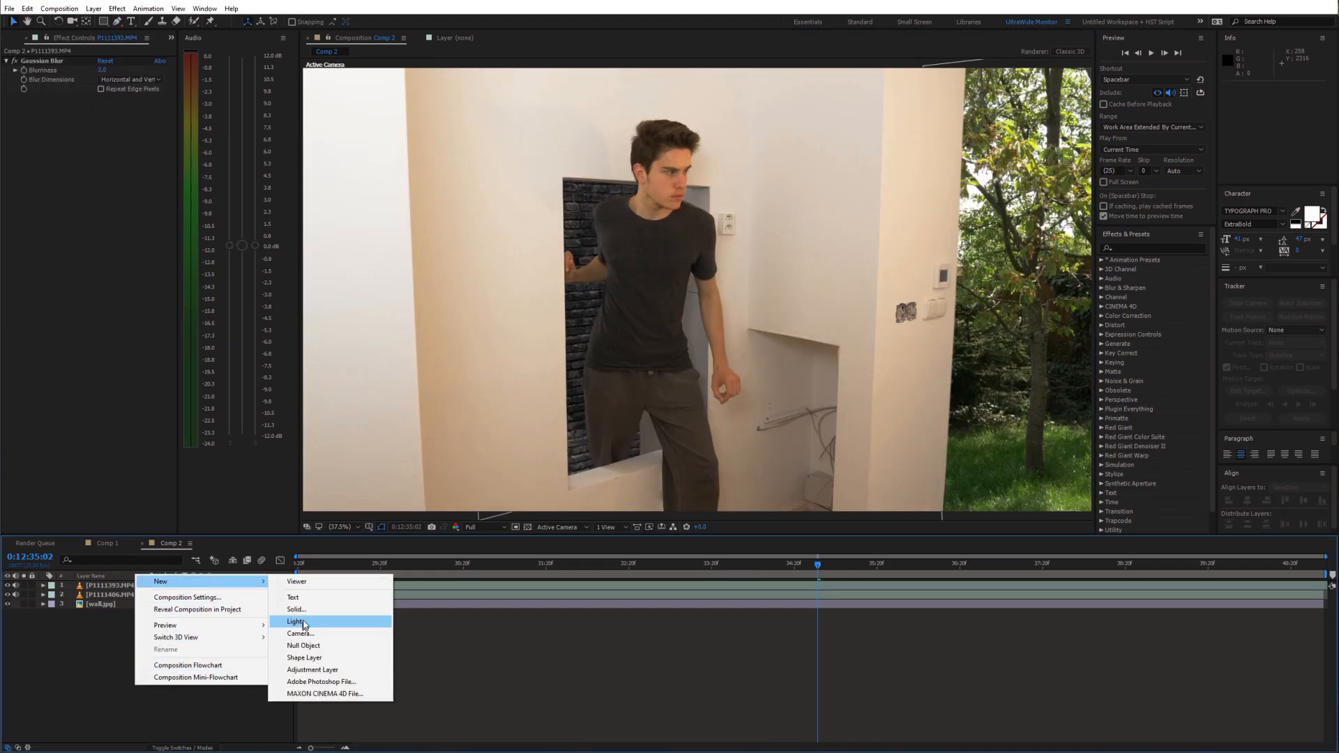
{"action": "left_click", "coordinate": [295, 608]}
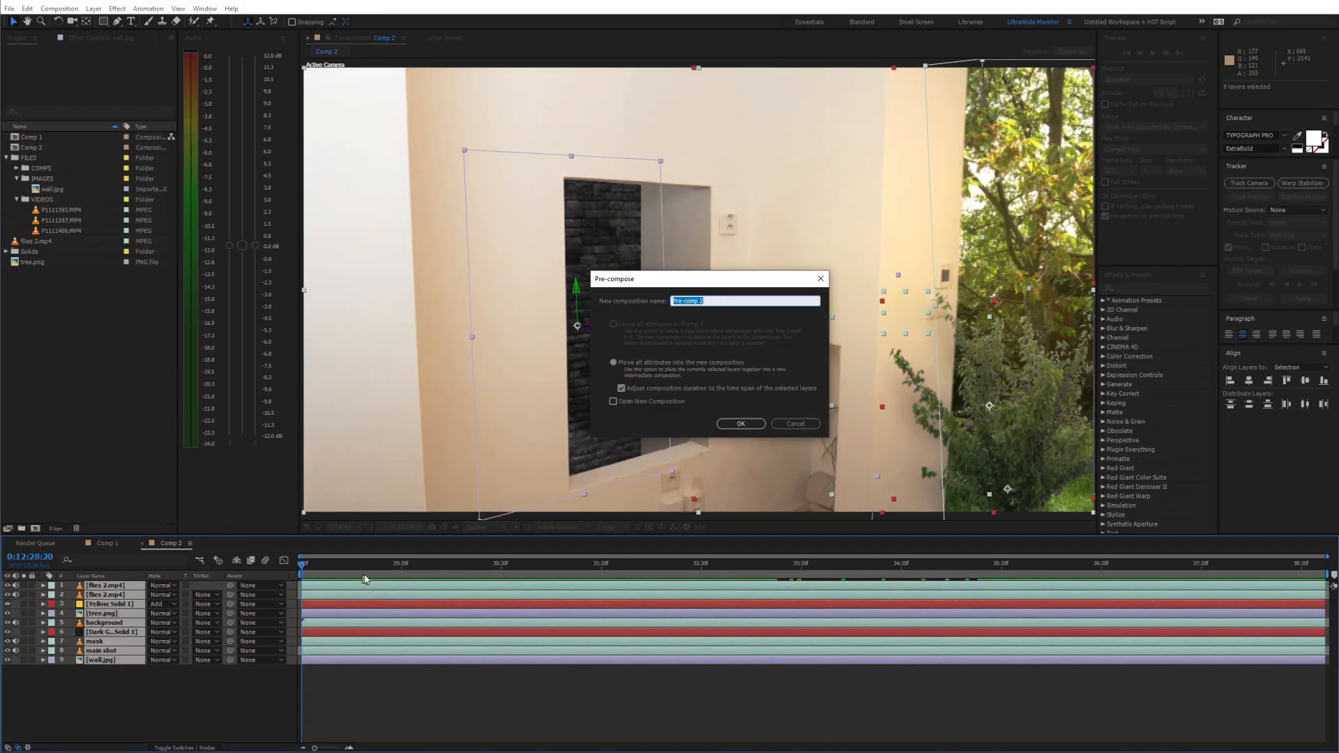
- Confirm nesting Comp 2's layers into Pre-comp 2
{"action": "left_click", "coordinate": [740, 424]}
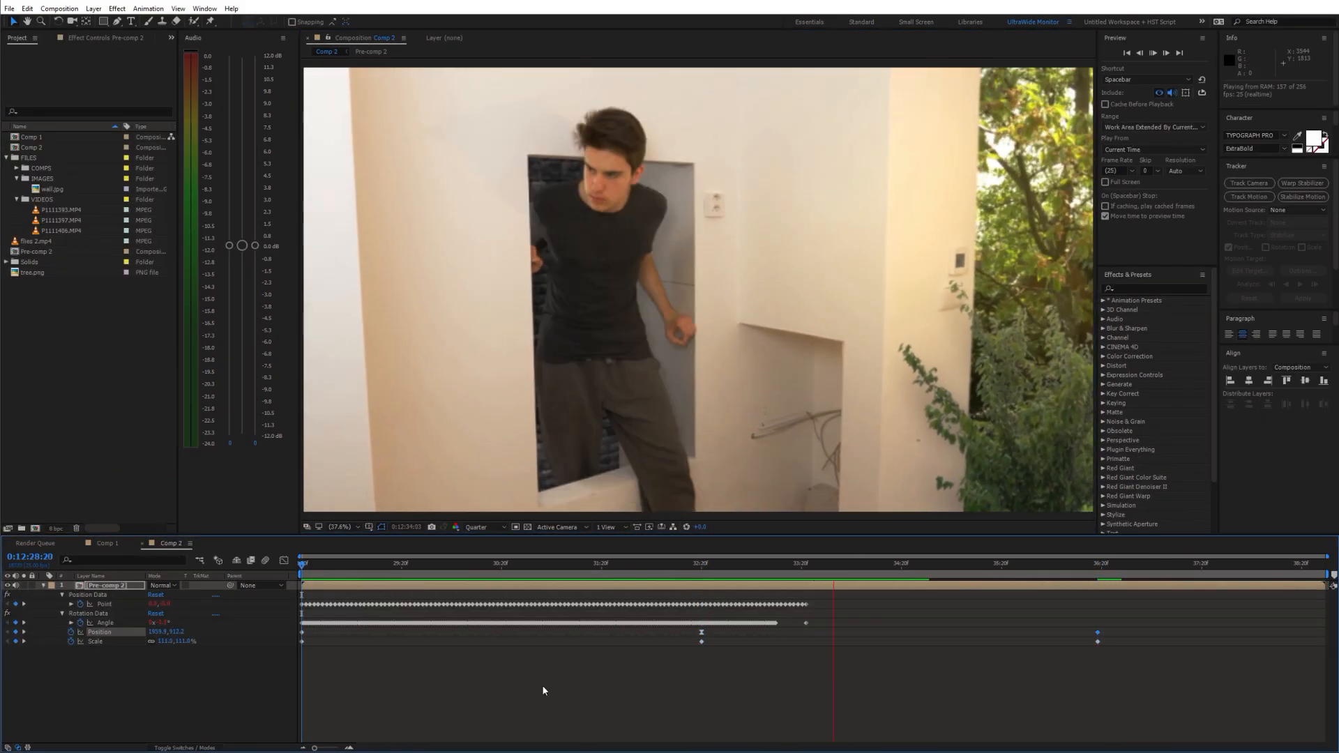